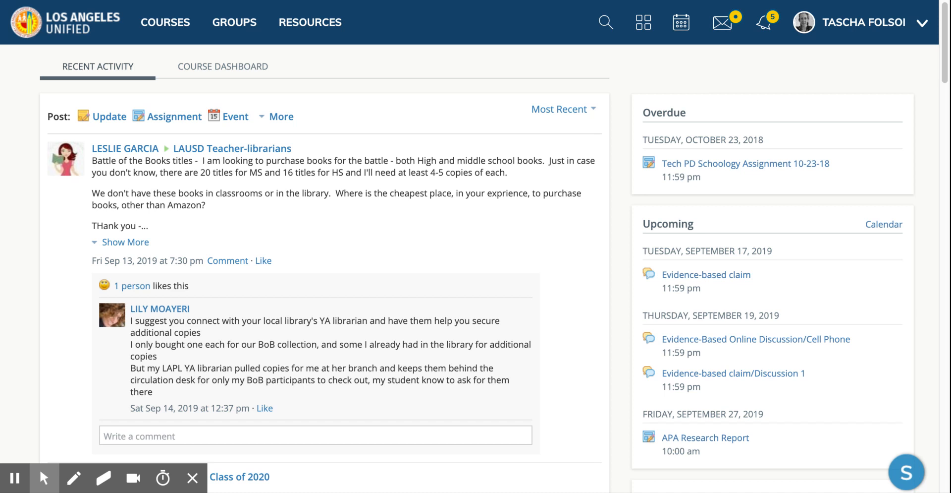
mouse_move(165, 22)
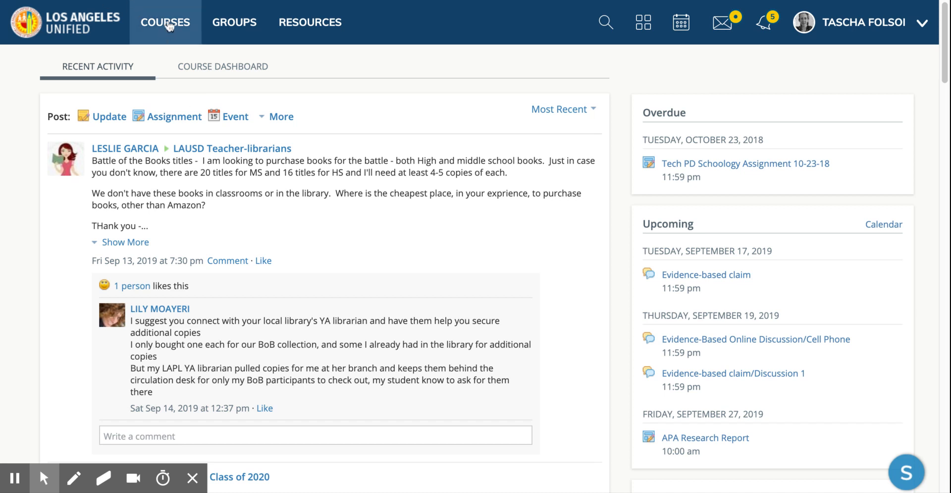
Step: Show the COURSES panel listing my six courses
click(165, 23)
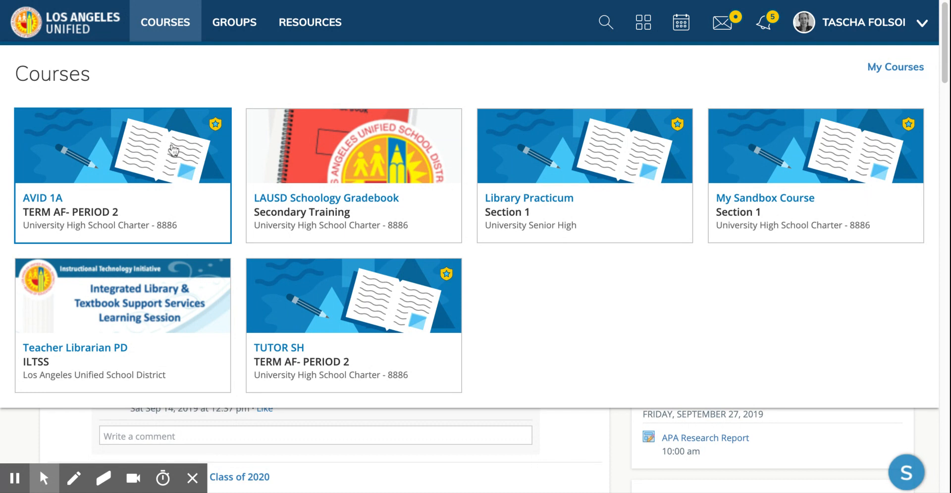
mouse_move(692, 210)
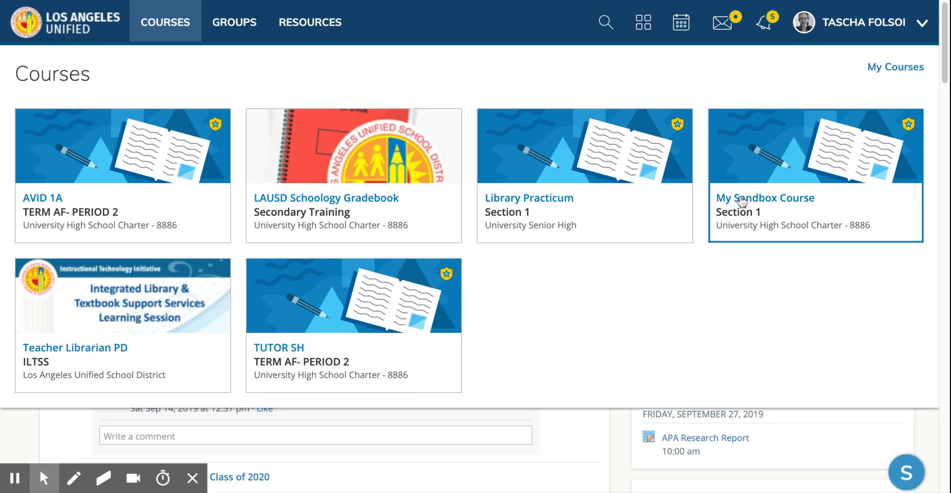
Step: Go into My Sandbox Course and bring up its Gradebook
click(765, 198)
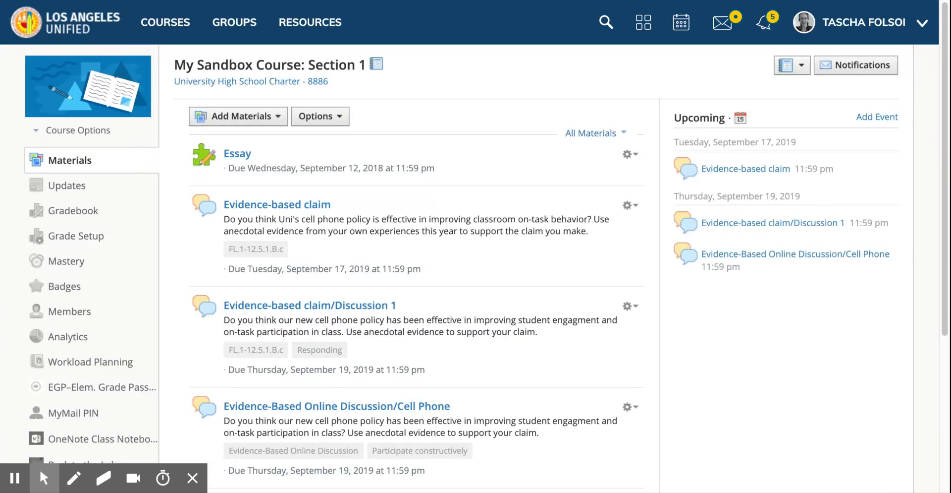
mouse_move(254, 238)
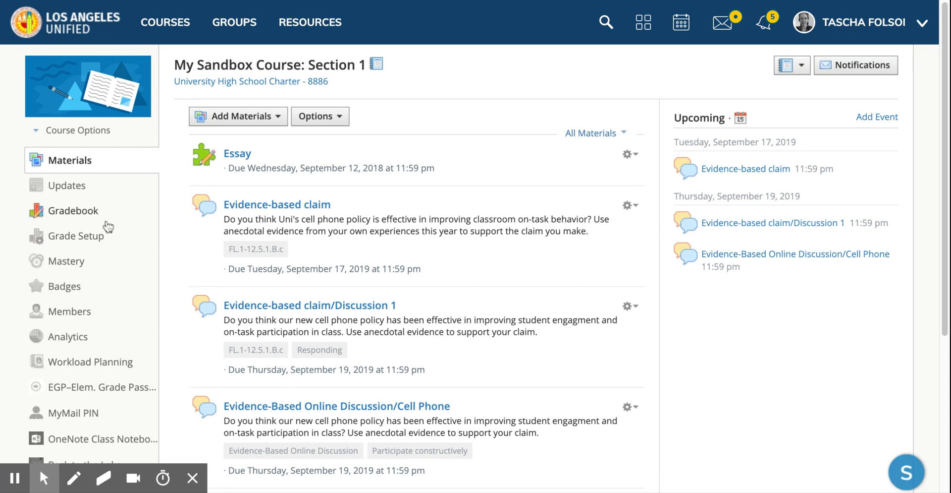
mouse_move(108, 226)
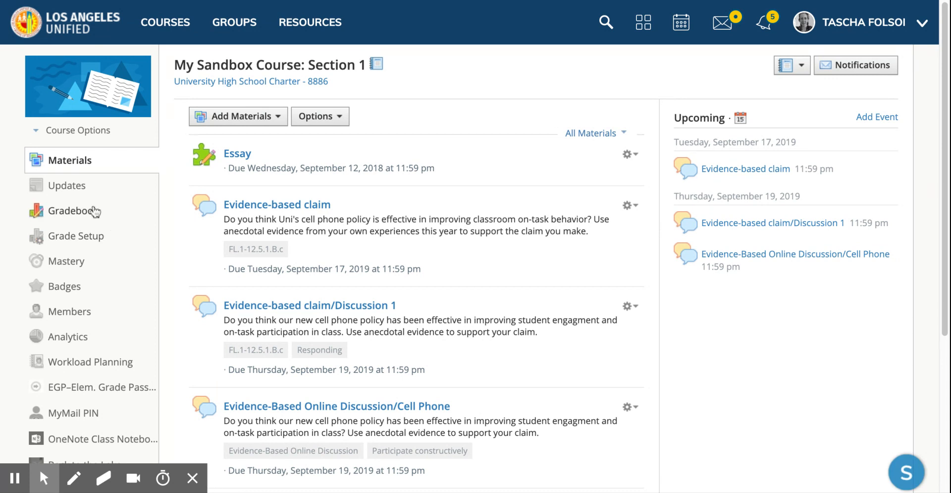
click(74, 211)
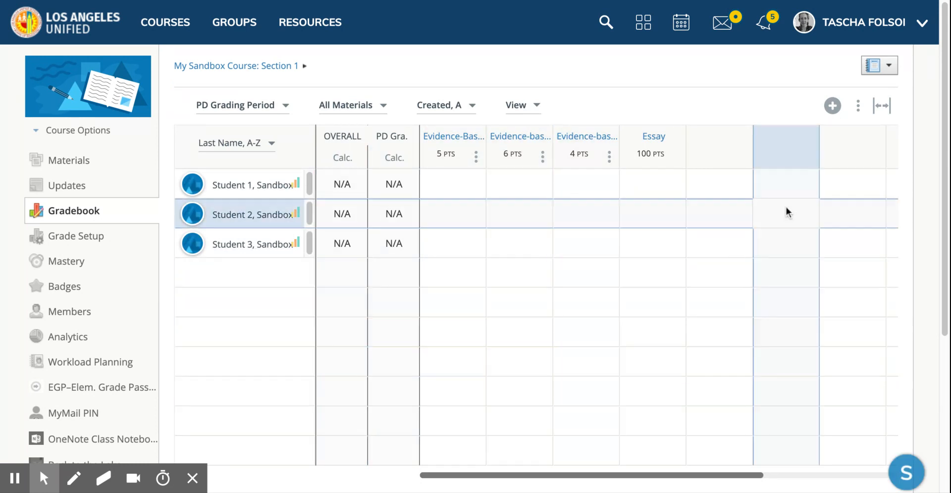
mouse_move(846, 119)
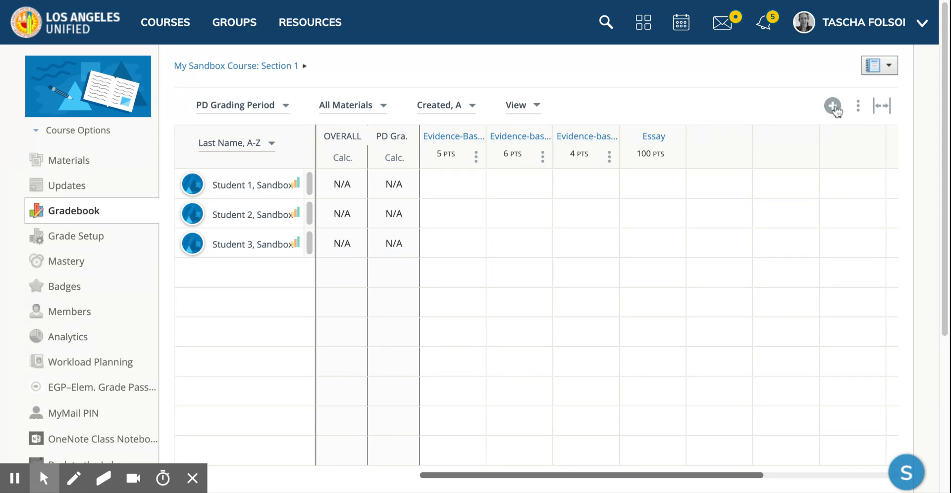
Step: Choose Add Discussion from the gradebook's add-item menu
click(833, 105)
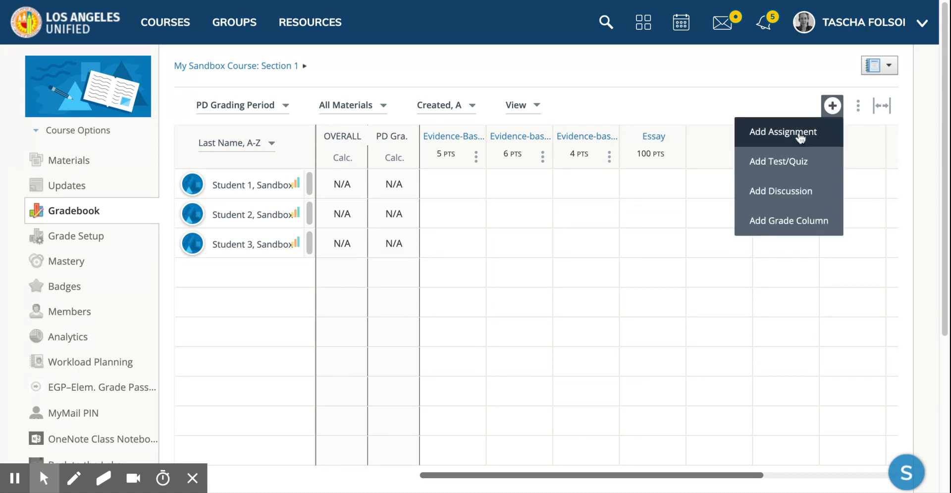
mouse_move(779, 161)
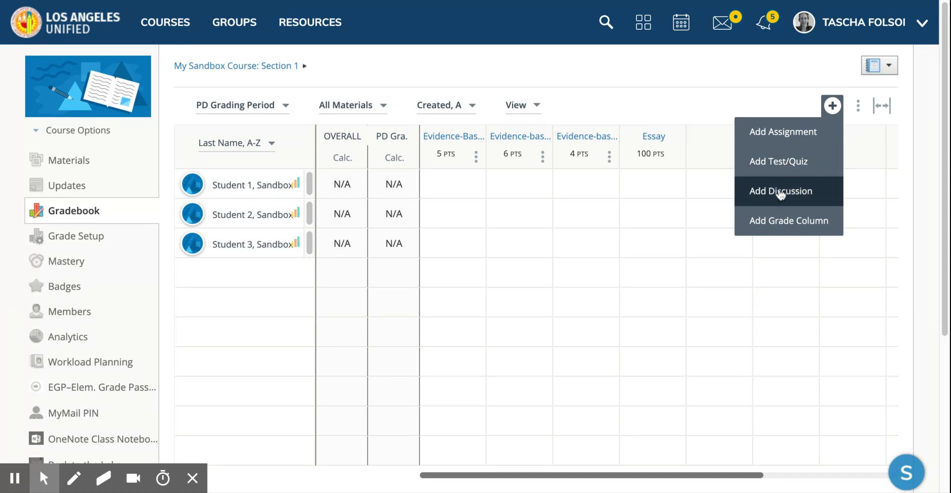
click(781, 190)
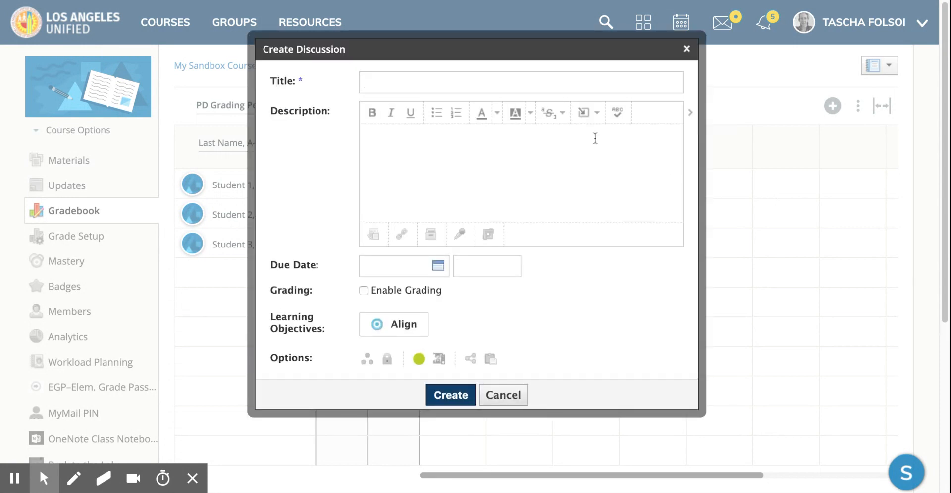
Step: Title the discussion 'Cell Phone Discussion' and enter the phone policy prompt as its description
text(Cell Phone Dis)
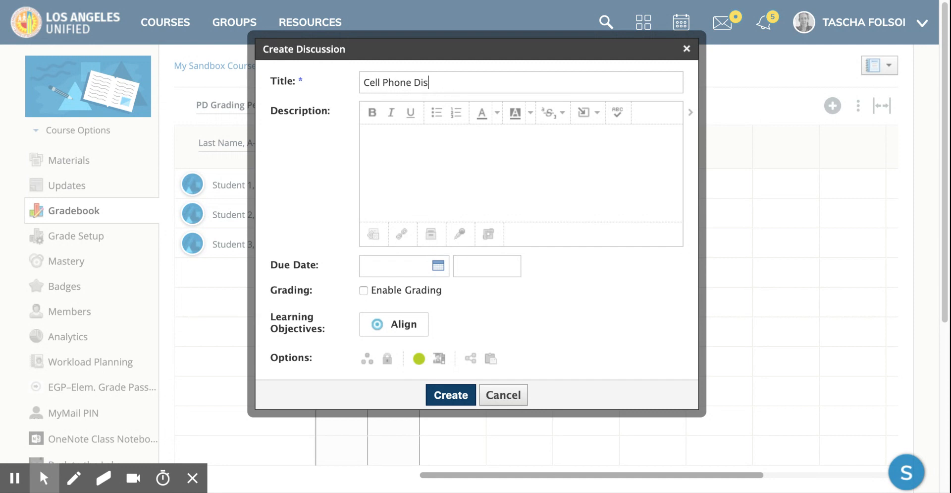
text(cussion)
click(522, 172)
text(Do you think our new cell phone policy has been effective in improving student engagment and on-task participation in class. Use anecdotal evidence to support your claim.)
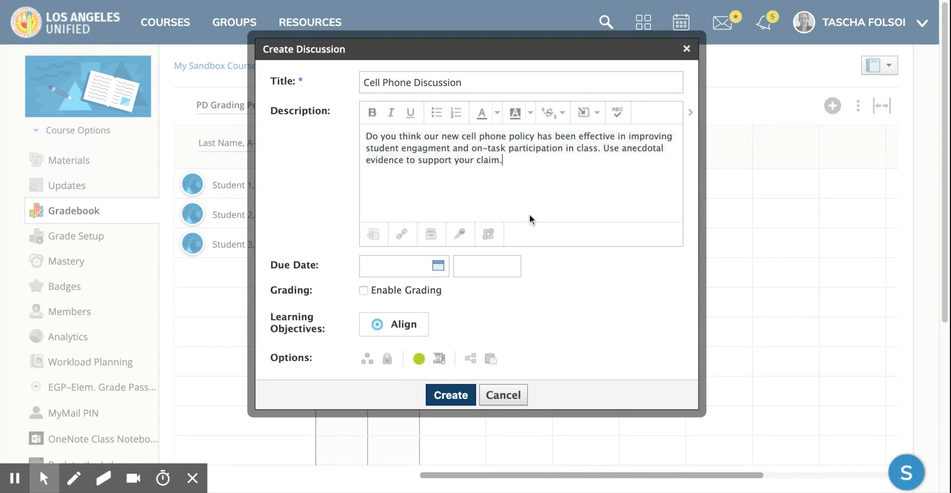
double_click(643, 147)
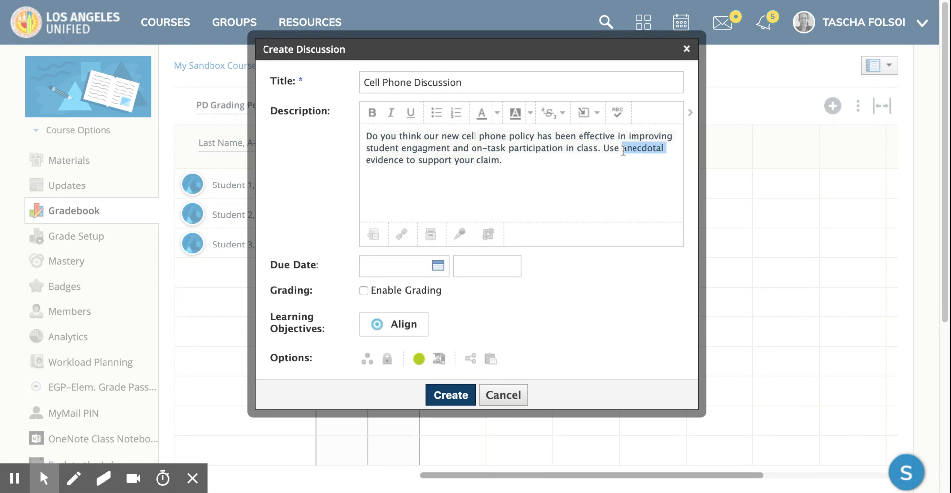
click(660, 197)
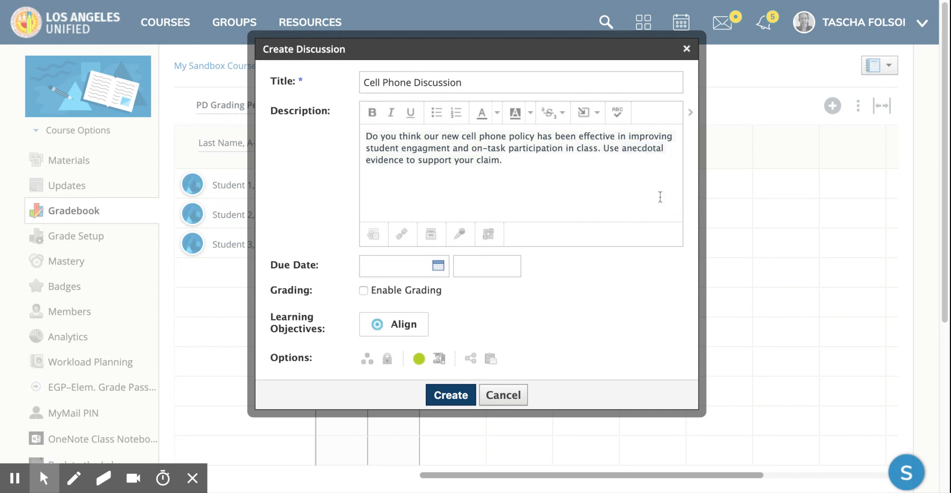
mouse_move(640, 184)
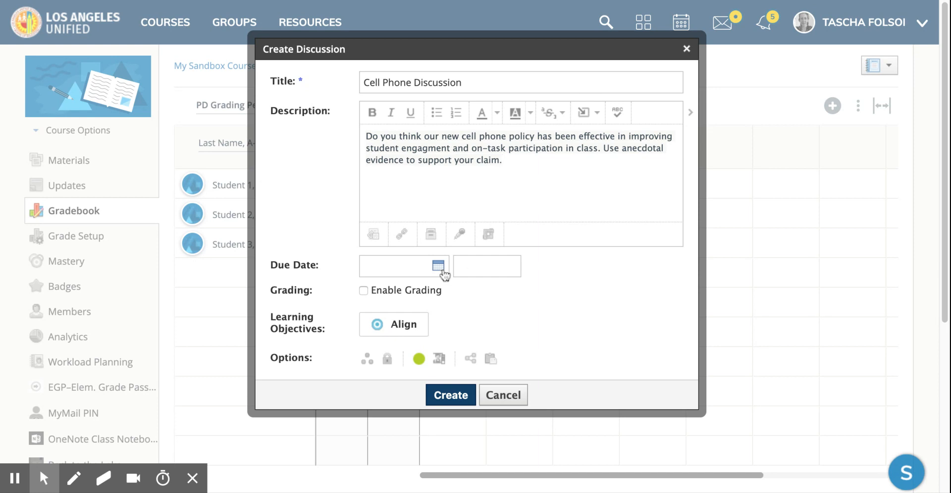
Step: Set the due date to 9/19/19, enable grading at 100 points, and keep Numeric scale
click(438, 265)
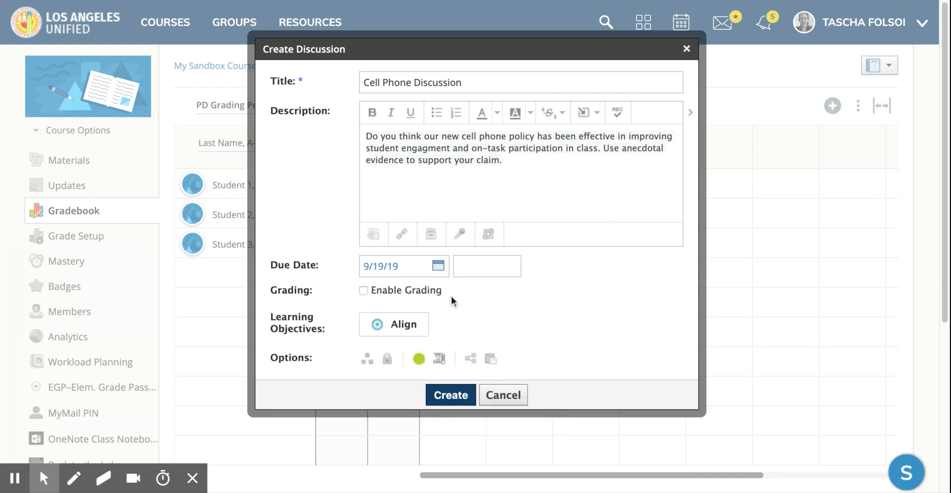
click(363, 290)
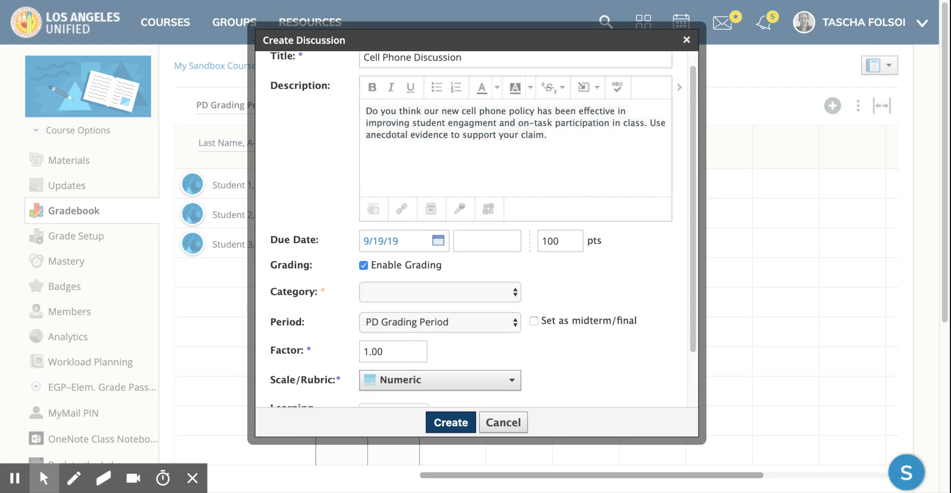
scroll(down, 3)
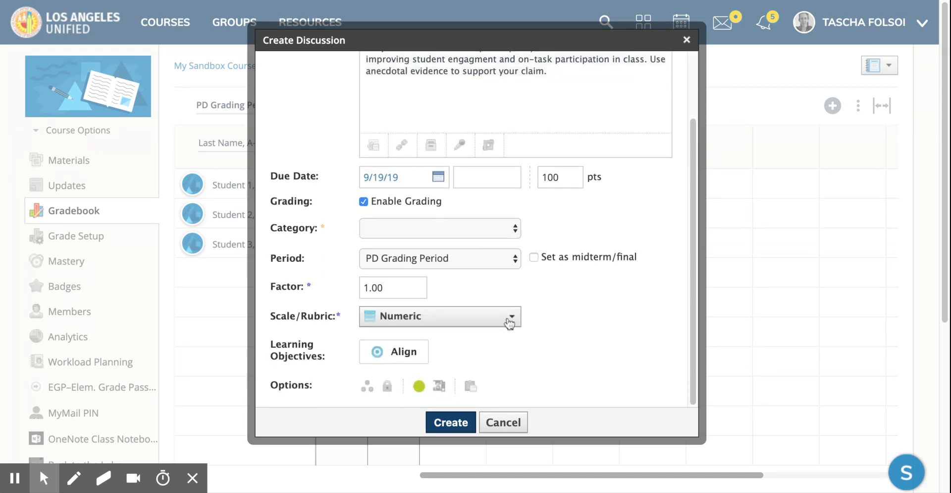
mouse_move(499, 322)
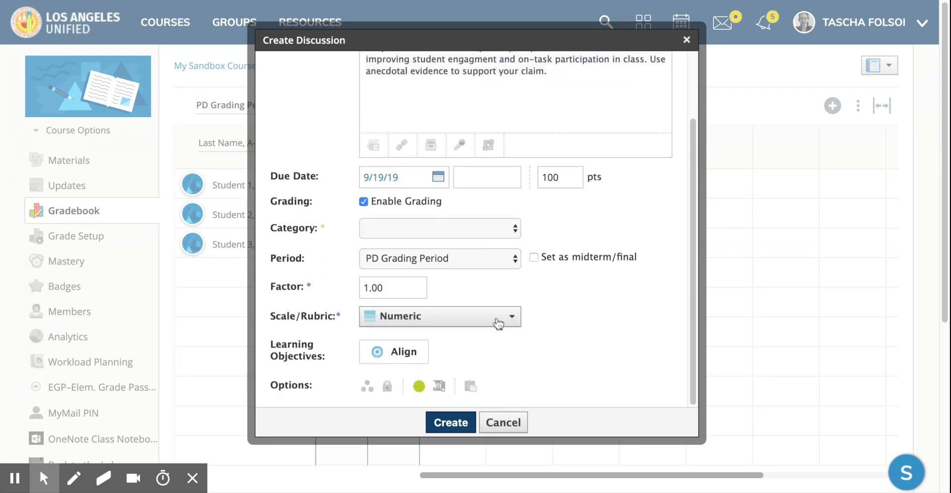
mouse_move(566, 176)
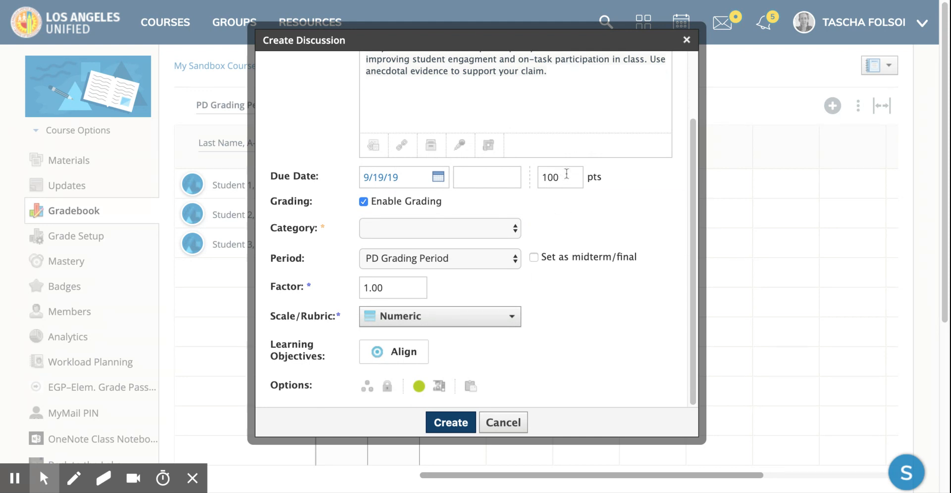
mouse_move(567, 298)
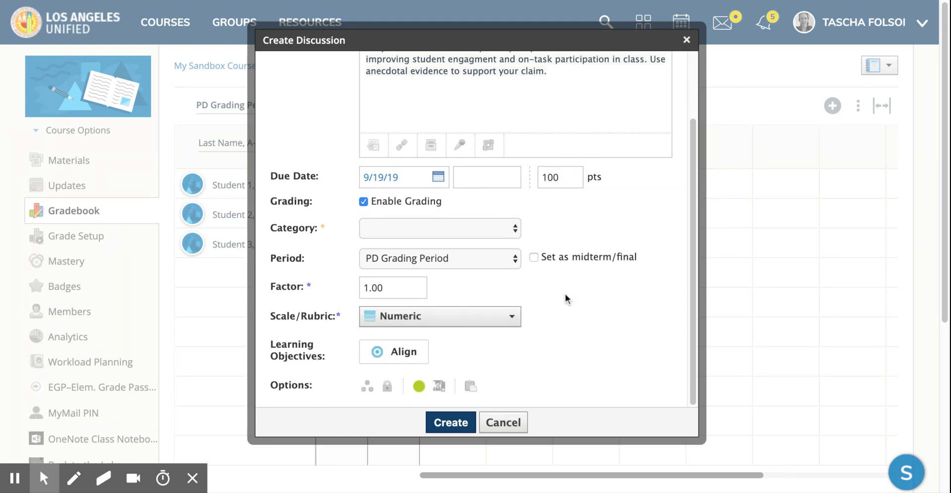
mouse_move(534, 333)
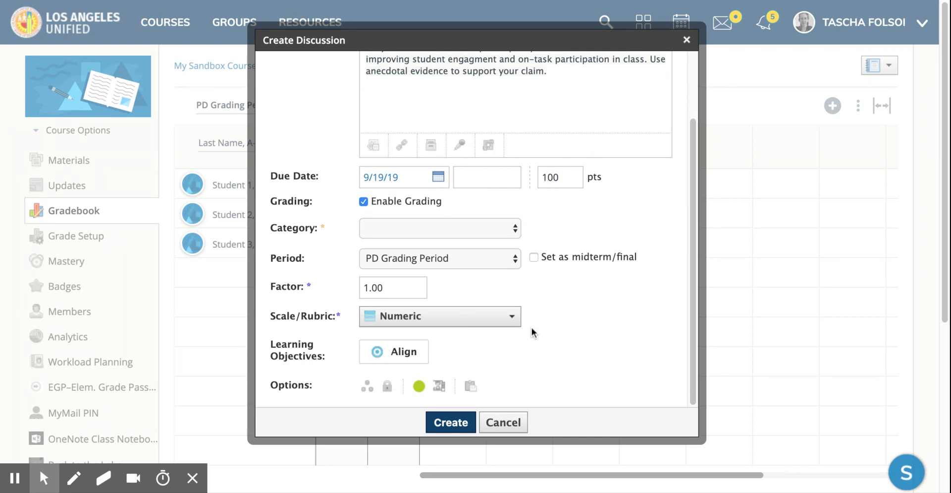
click(439, 316)
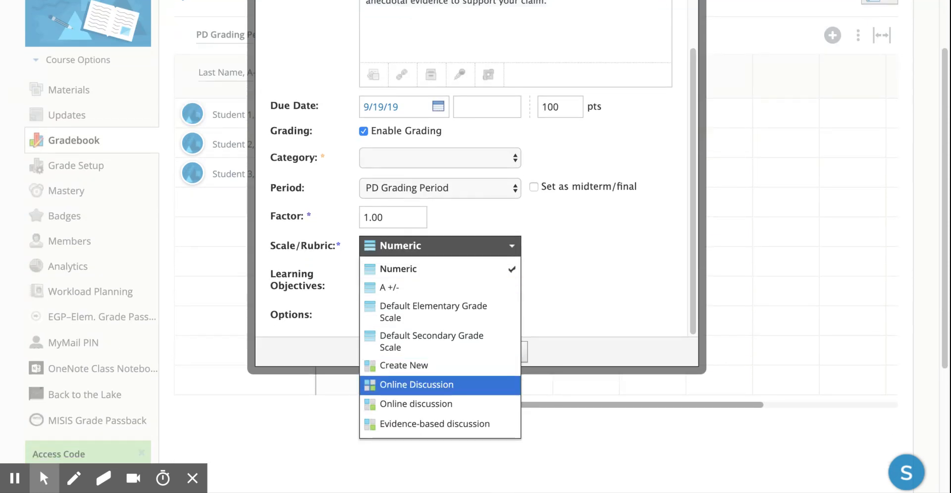
click(399, 268)
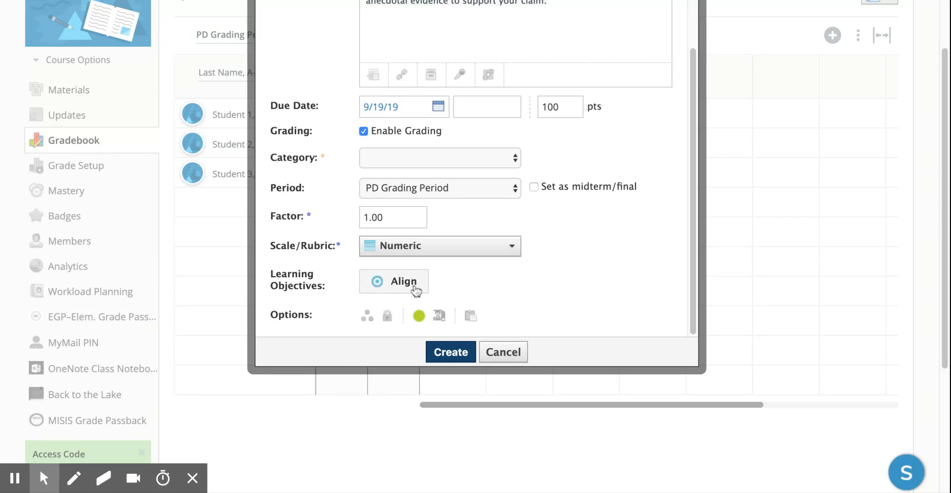
Step: Align the Evidence-Based Online Discussion objective from Custom Learning Objectives > Personal
click(393, 281)
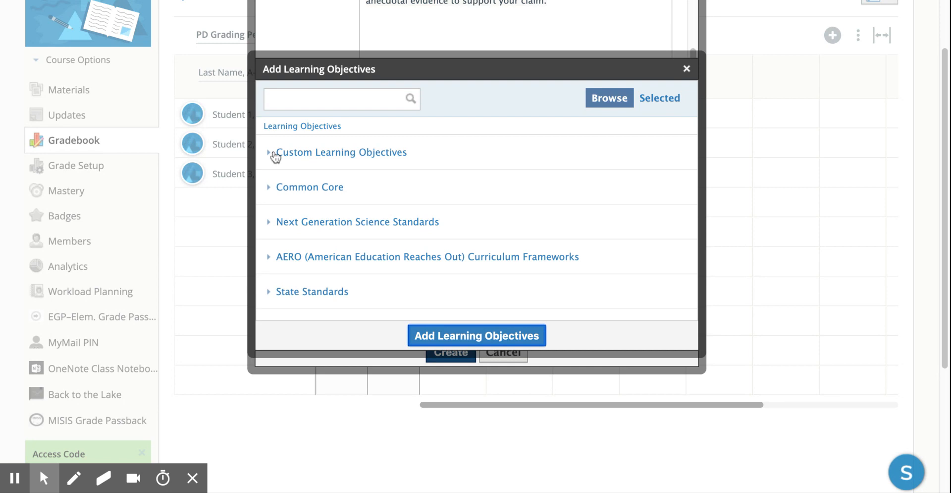
click(341, 152)
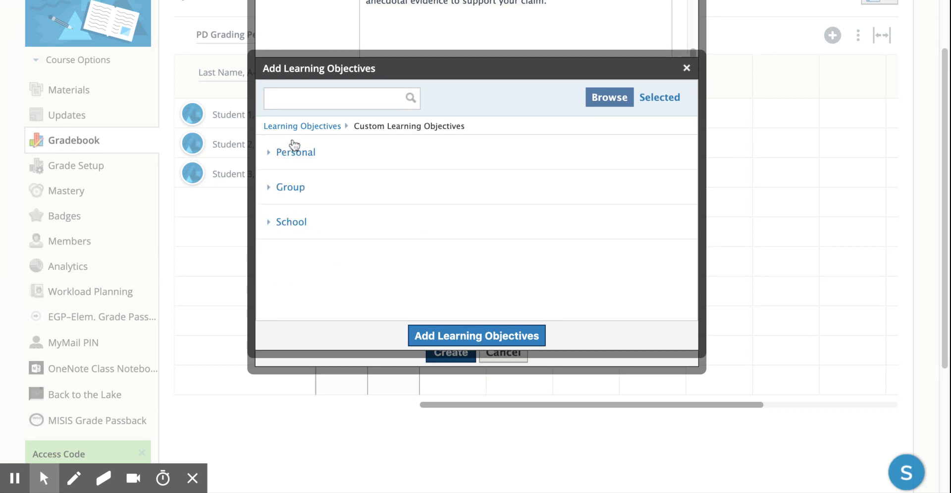
click(302, 125)
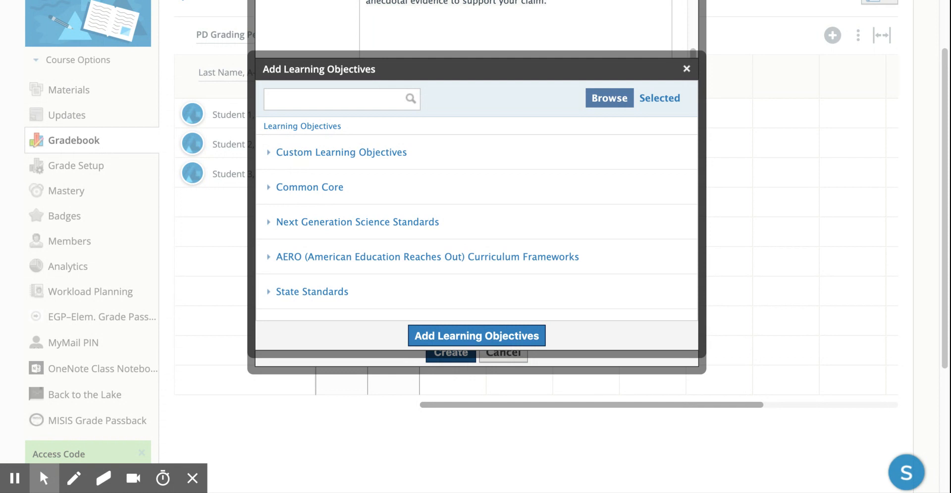
click(341, 152)
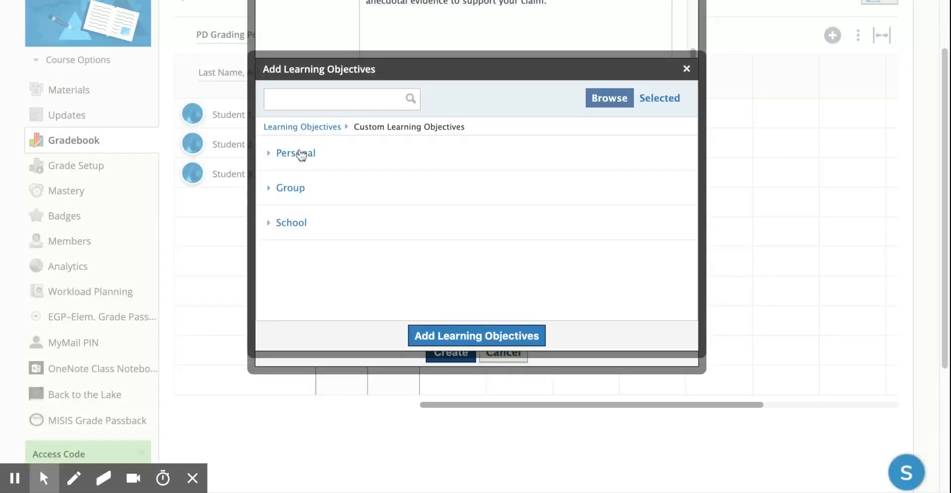
click(295, 153)
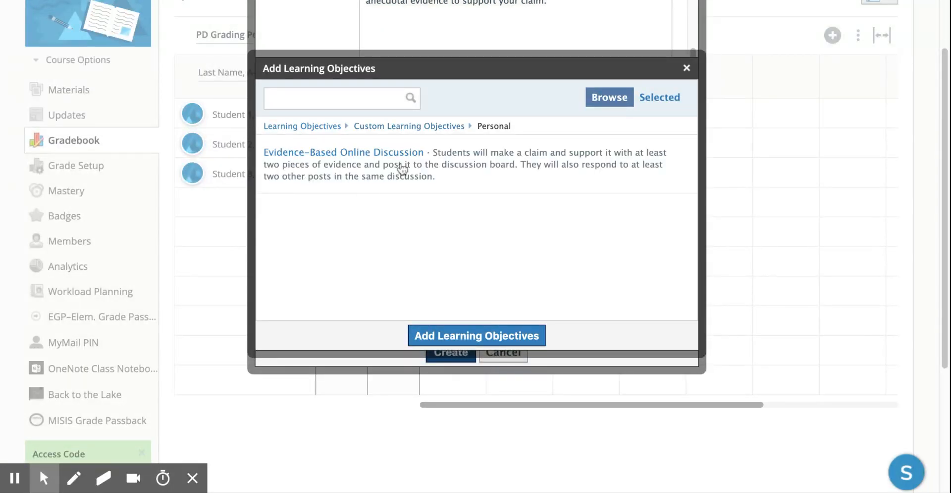
click(343, 164)
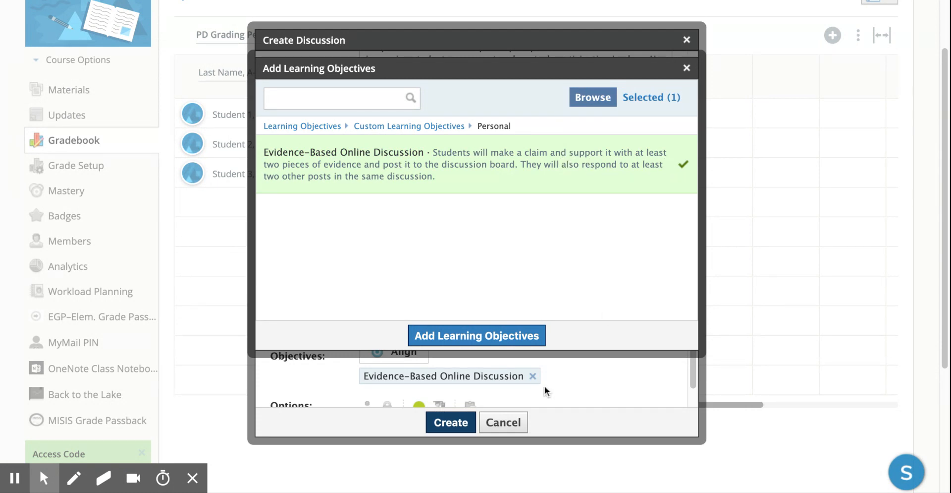
mouse_move(483, 327)
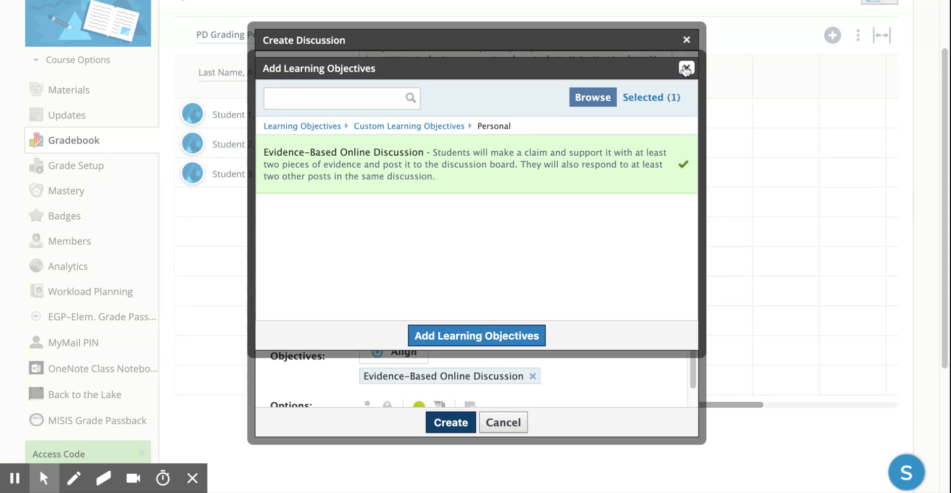
Step: Close the objectives picker and show the Scale/Rubric dropdown choices
click(687, 68)
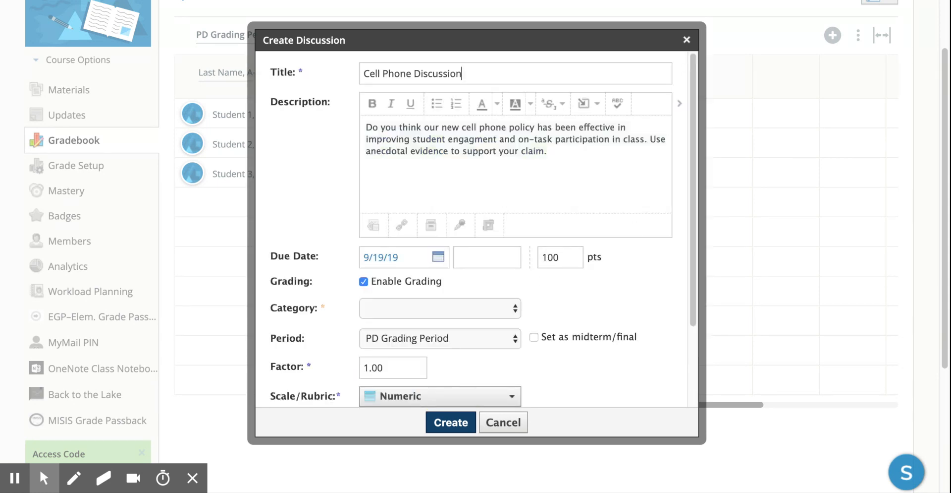
scroll(down, 3)
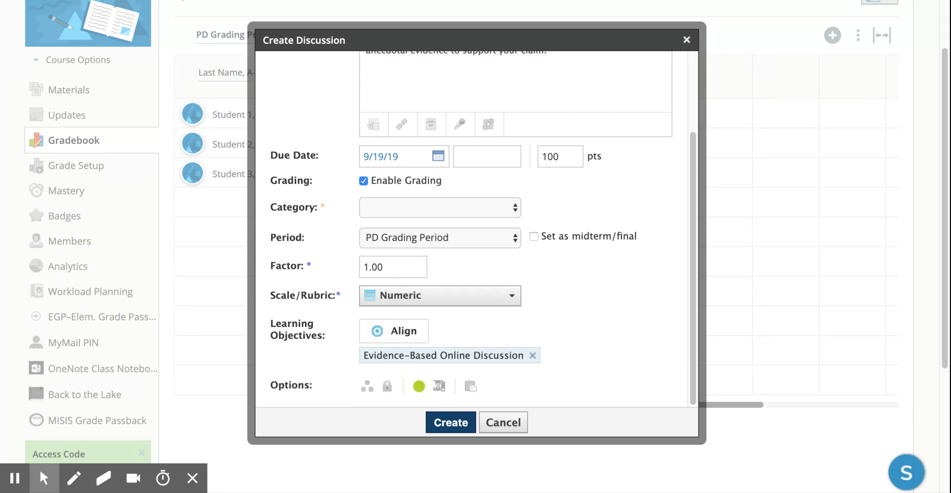
click(438, 295)
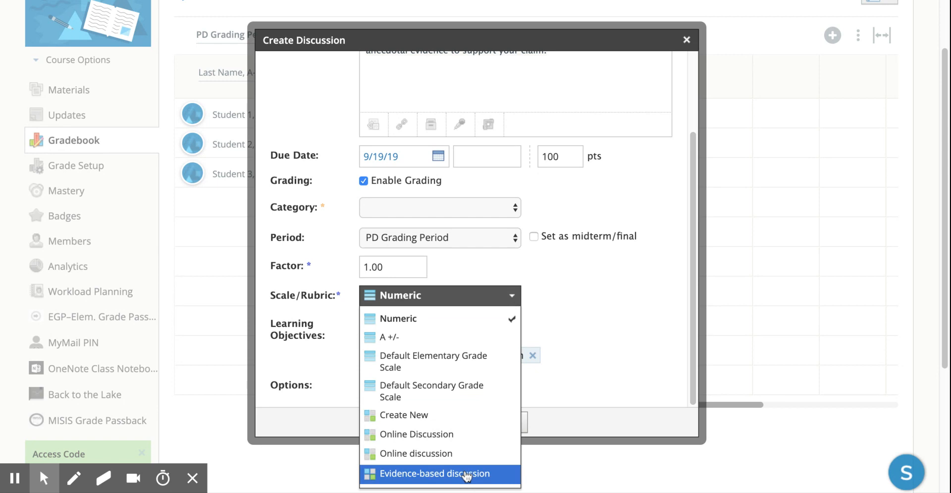
Step: Start a rubric from Evidence-based discussion, titled 'Evidence/Claim/Discussion'
click(434, 473)
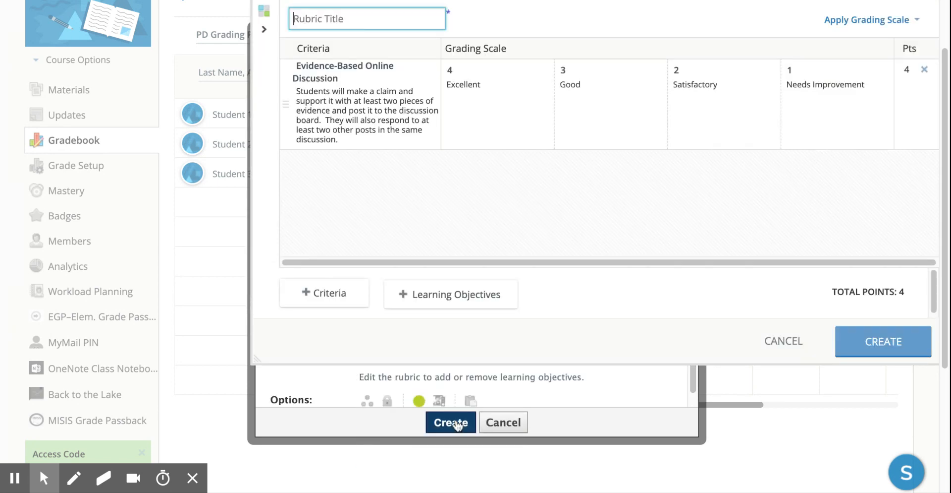
text(c)
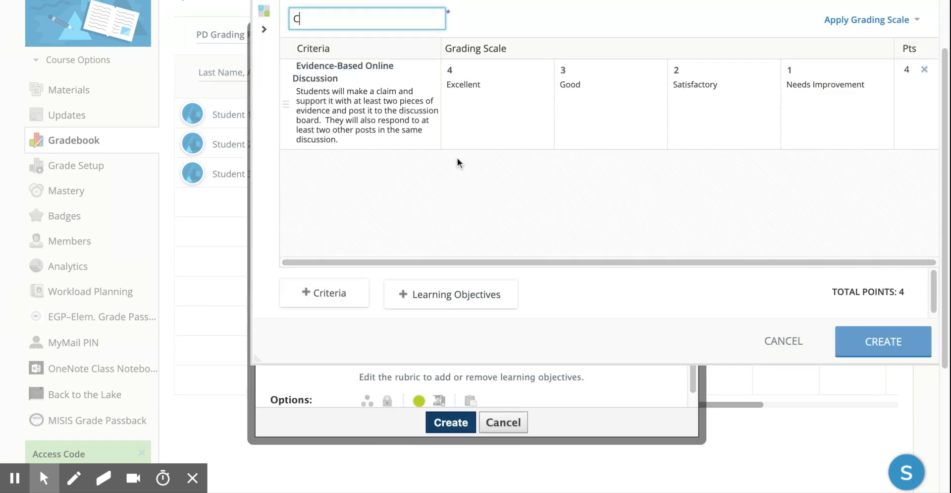
key(Backspace)
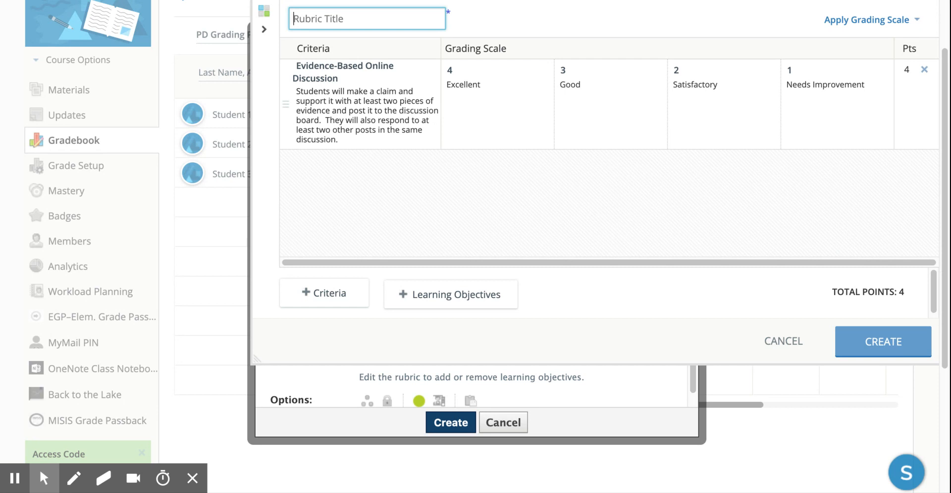
text(E)
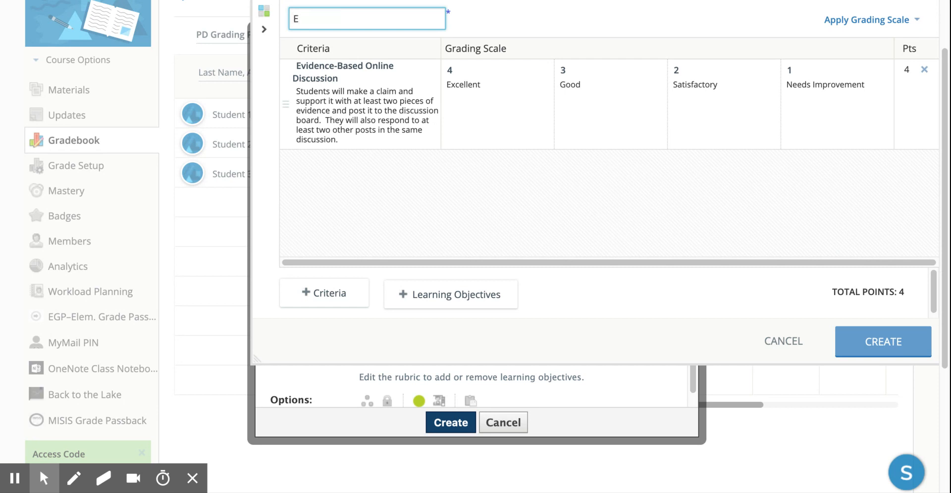
text(vidence?)
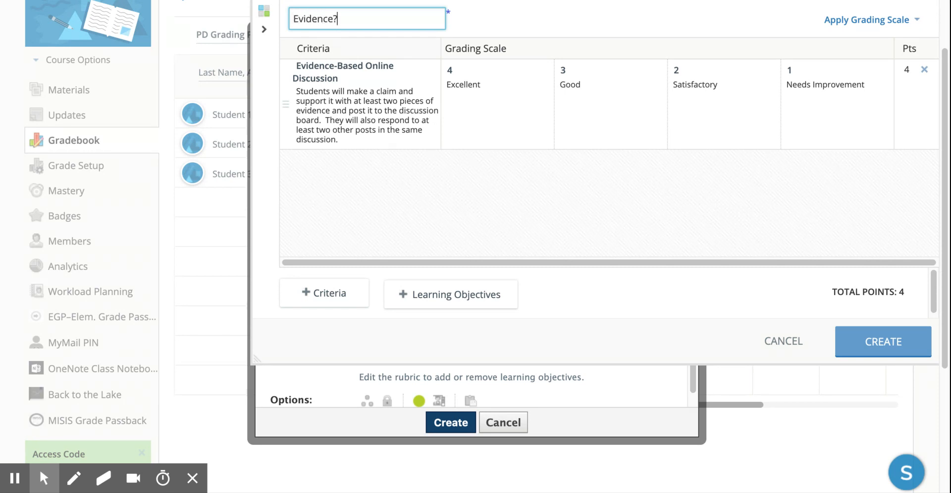
text(/Cla)
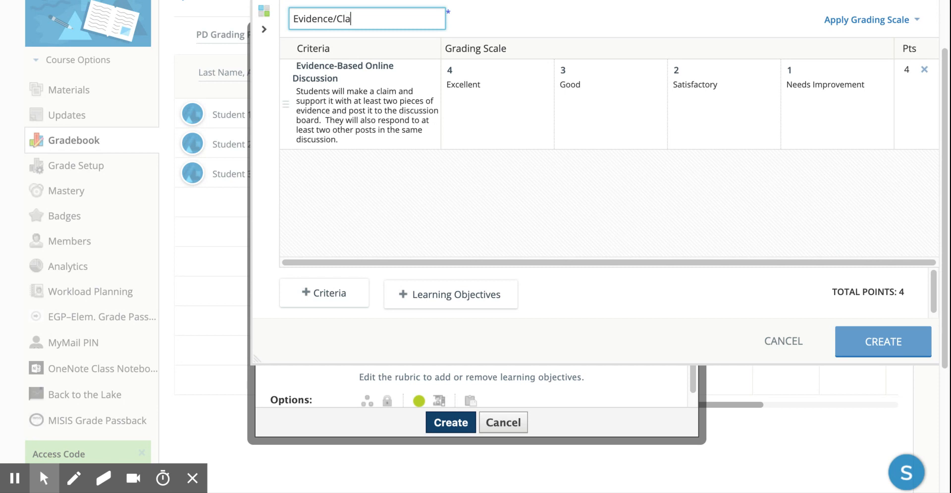
text(im)
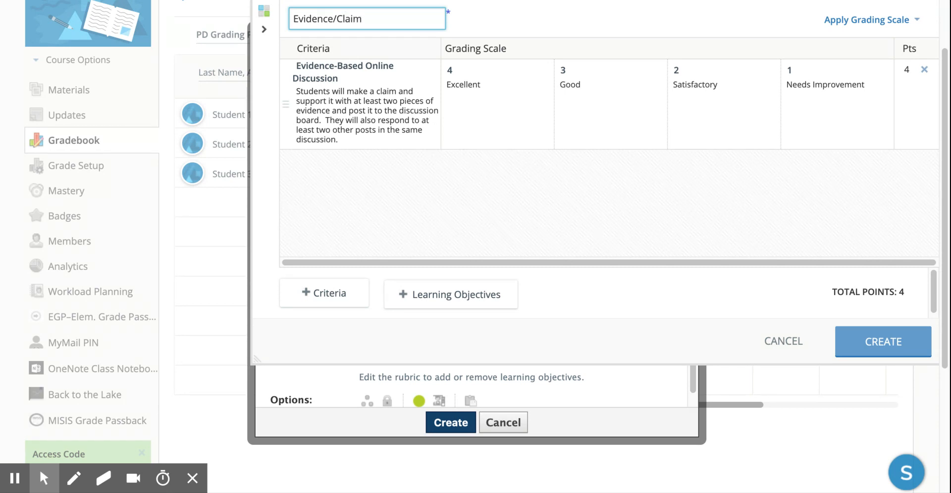
text(/)
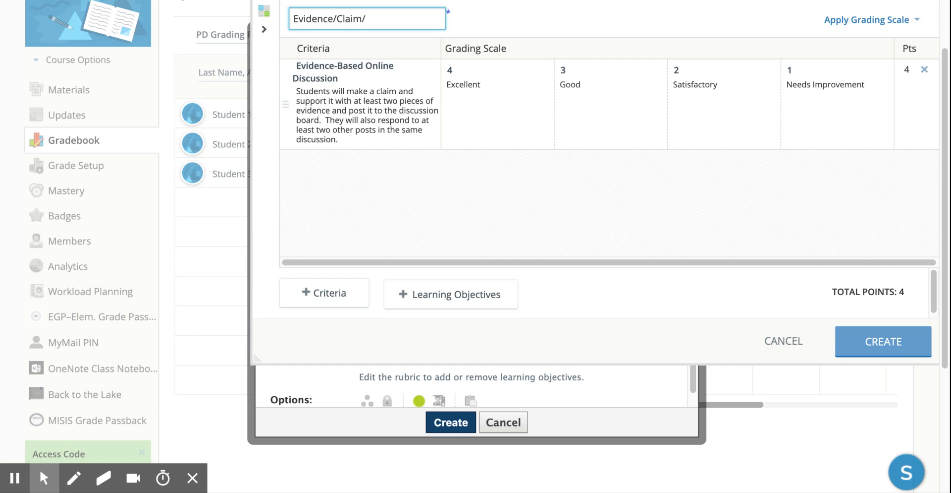
text(Discussion)
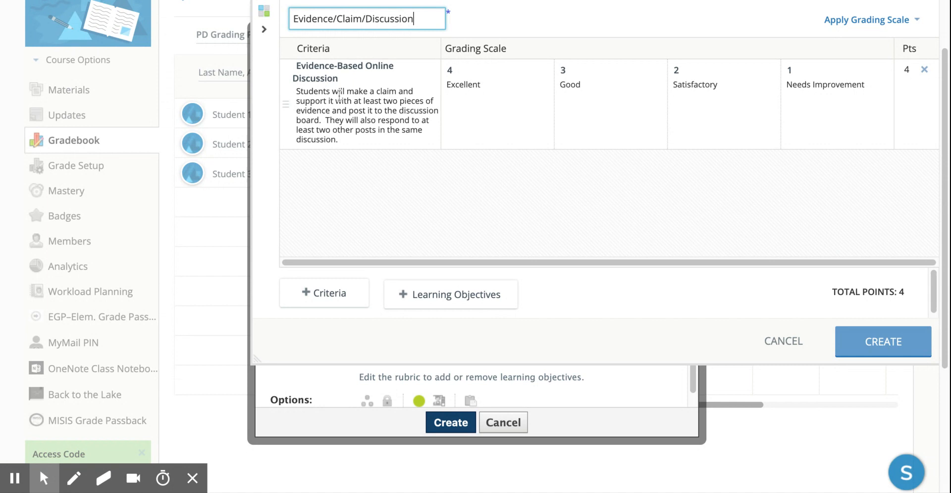
mouse_move(328, 292)
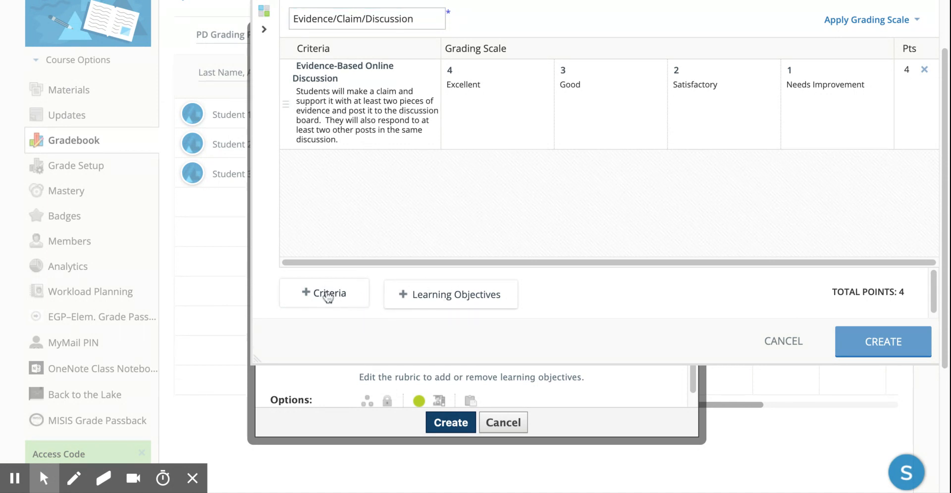
Step: Add a second criterion whose 1-point level is labelled 'Completed'
click(324, 293)
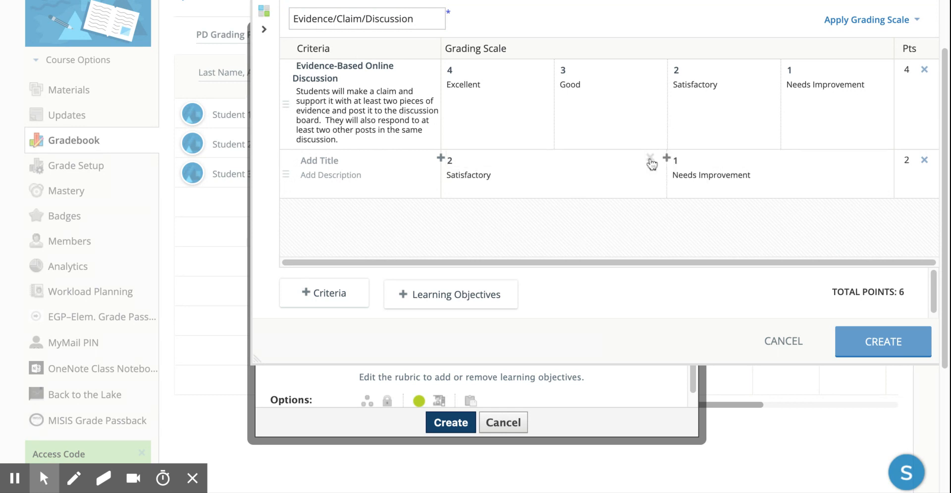
mouse_move(651, 161)
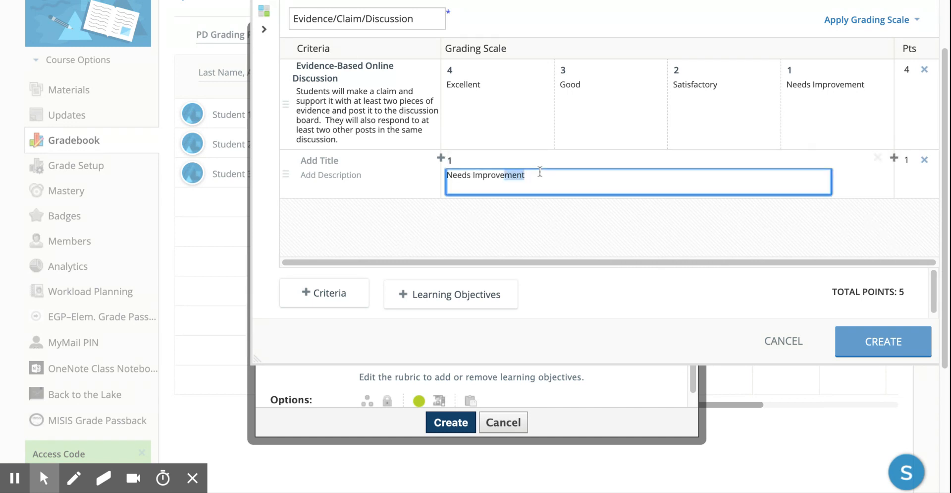
text(C)
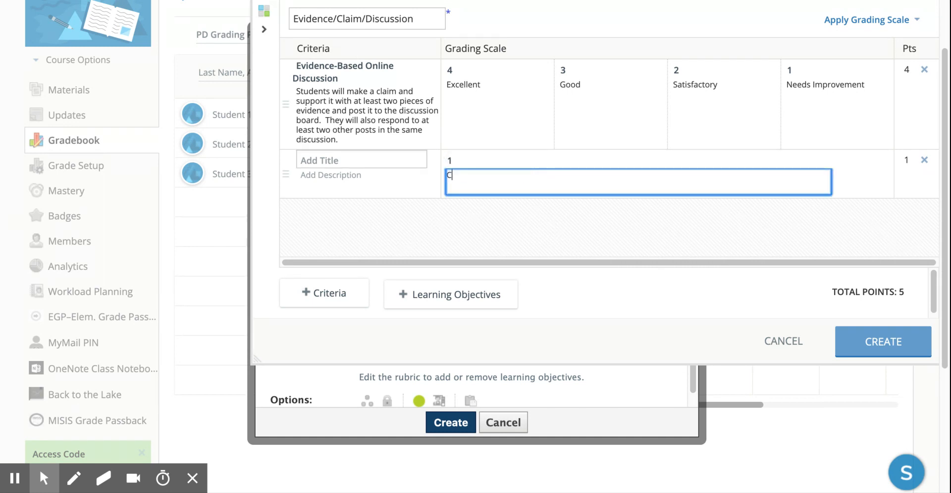
text(ompleted)
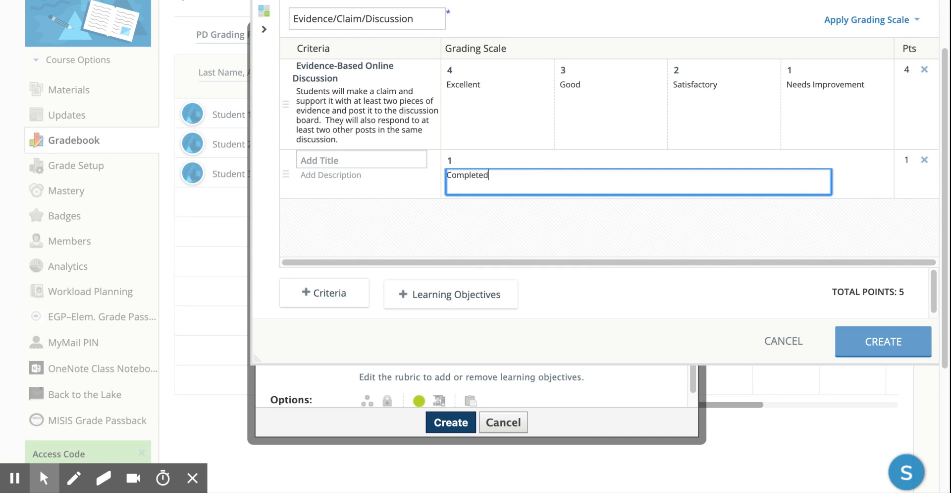
Step: Name the criterion 'Courtesy', describe it as students responding with courtesy, and create the rubric
click(361, 159)
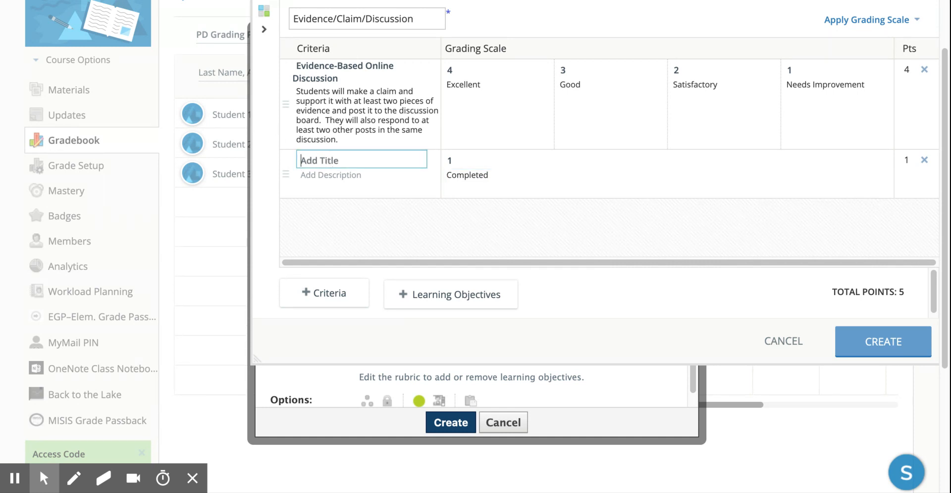
text(Courtesy)
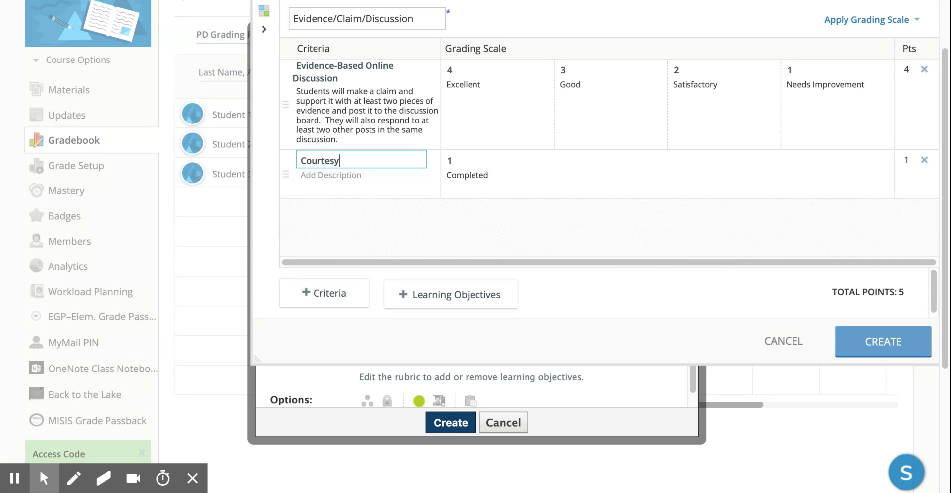
click(361, 181)
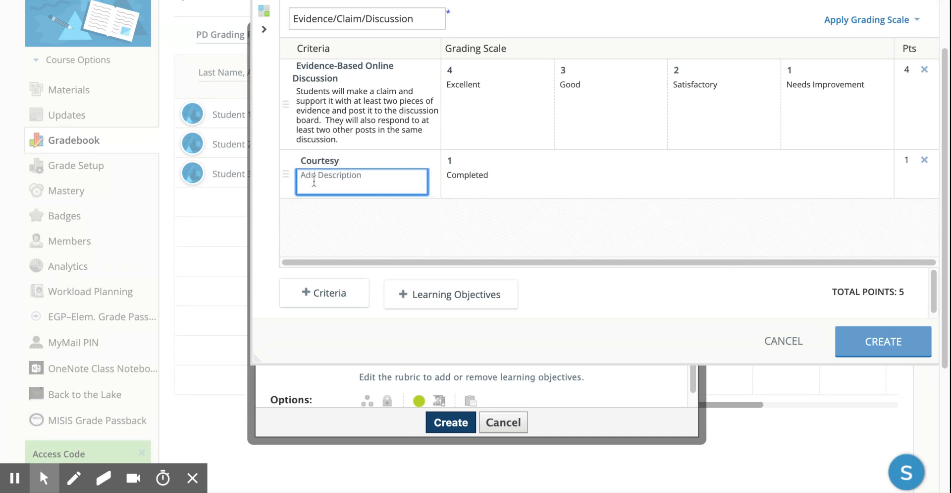
text(Students will)
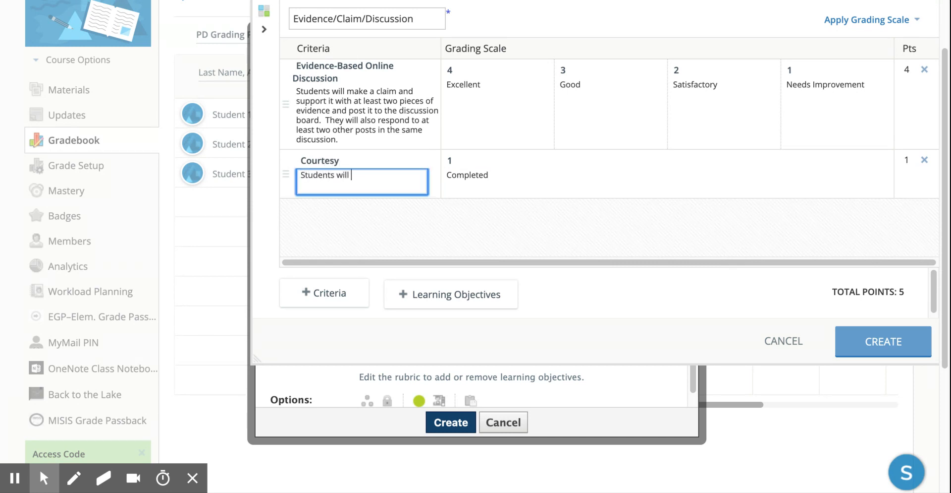
text(respond with con)
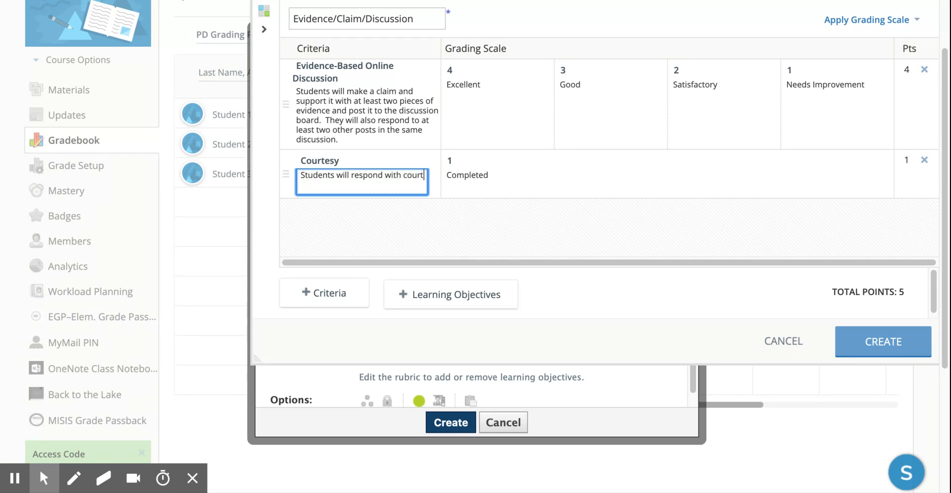
text(esy)
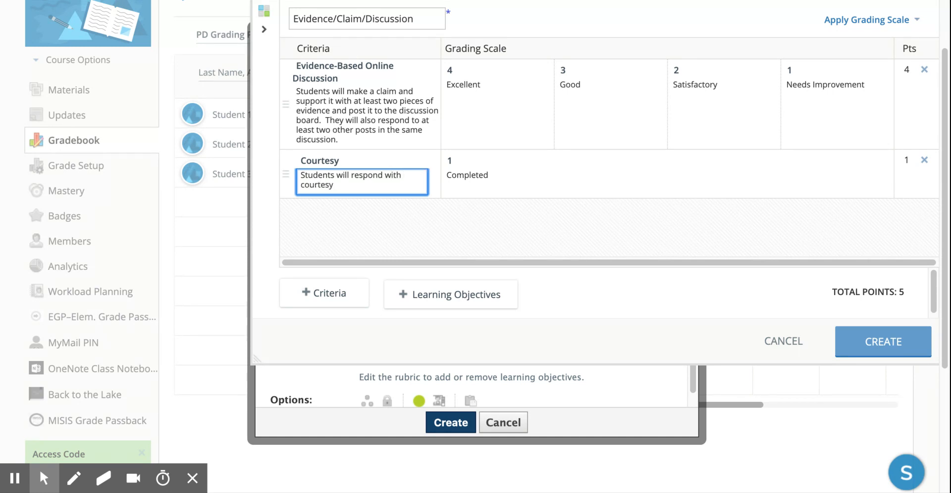
text(.)
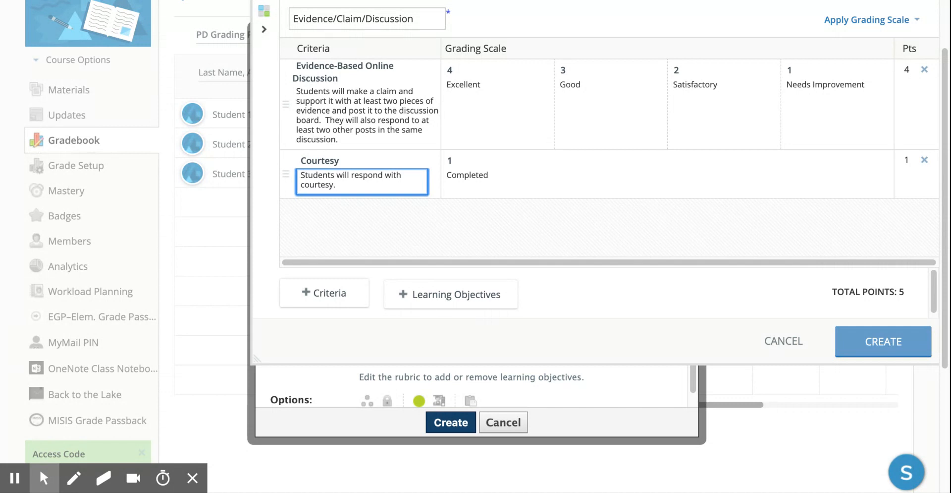
mouse_move(660, 298)
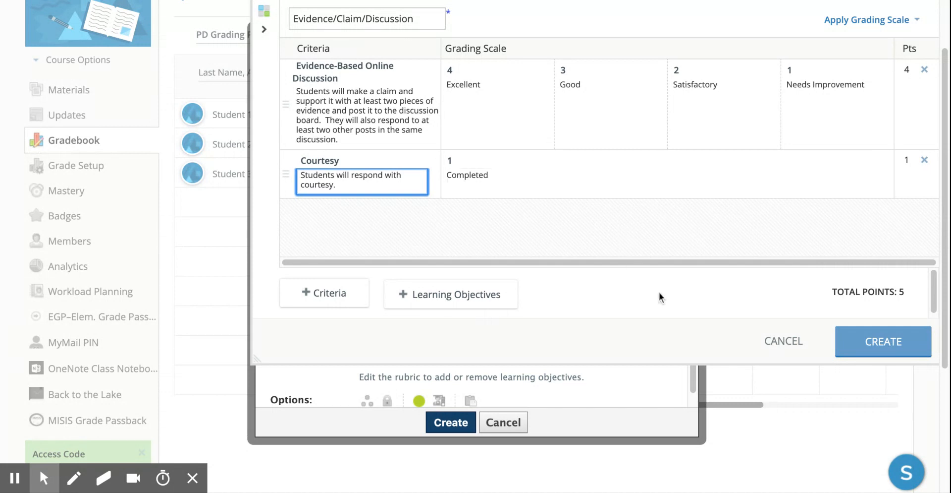
click(883, 341)
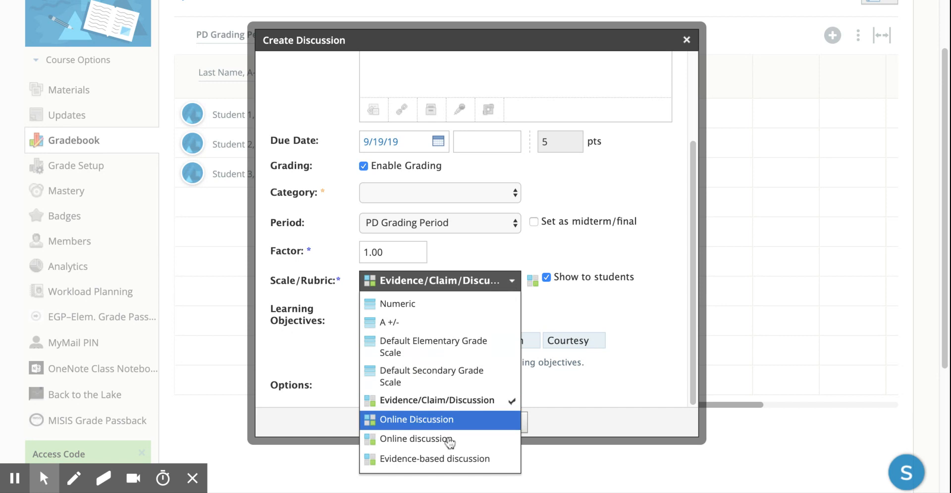
mouse_move(442, 405)
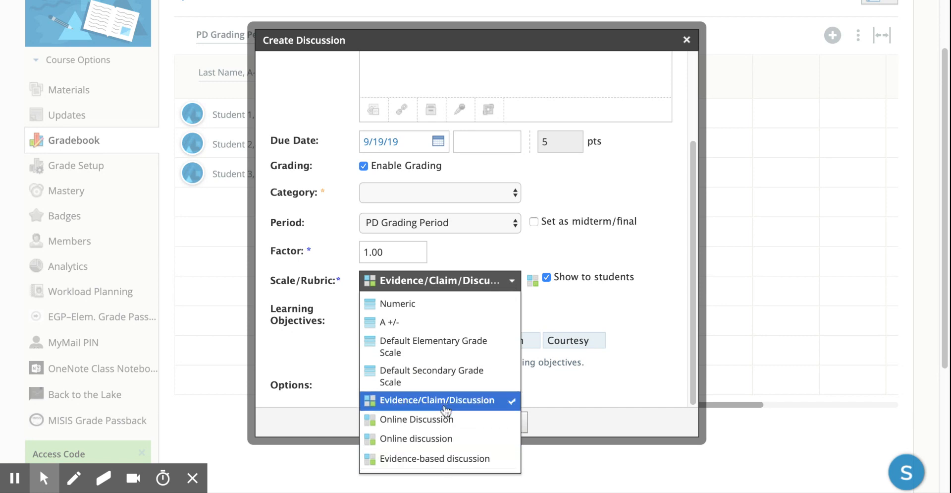
mouse_move(438, 458)
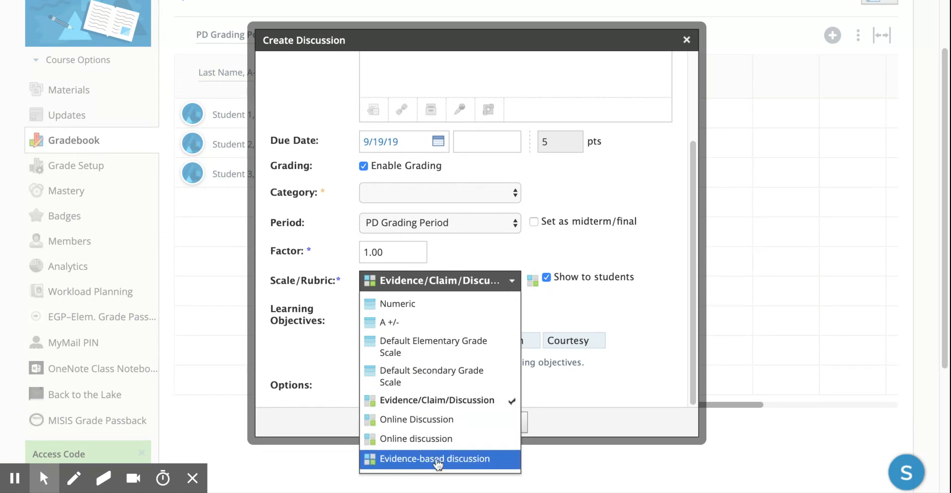
mouse_move(514, 340)
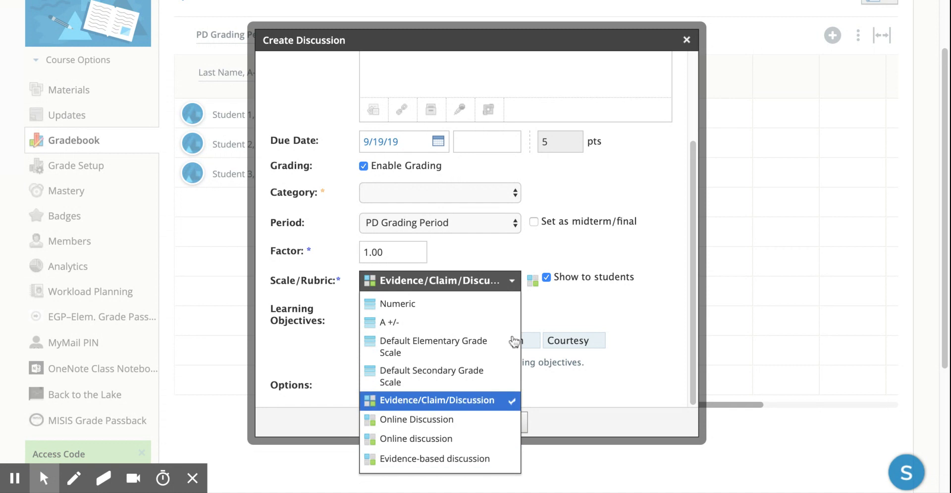
Step: Keep the Evidence/Claim/Discussion rubric and submit, triggering the required Category warning
click(436, 399)
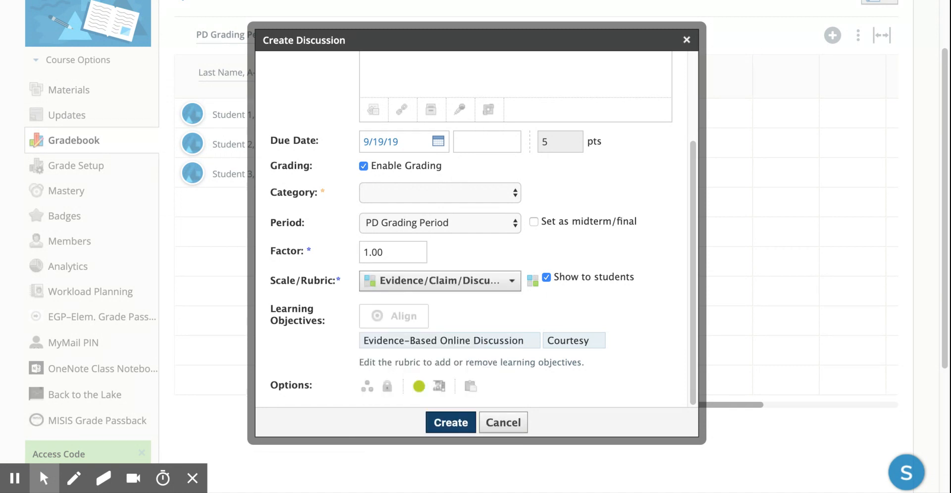
click(450, 422)
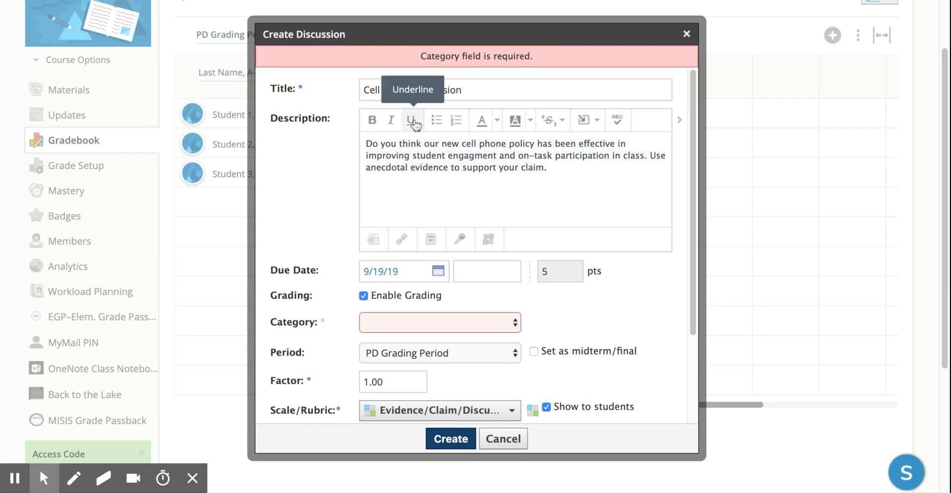
Step: Assign a grading category to the Cell Phone Discussion from the Category list
click(440, 322)
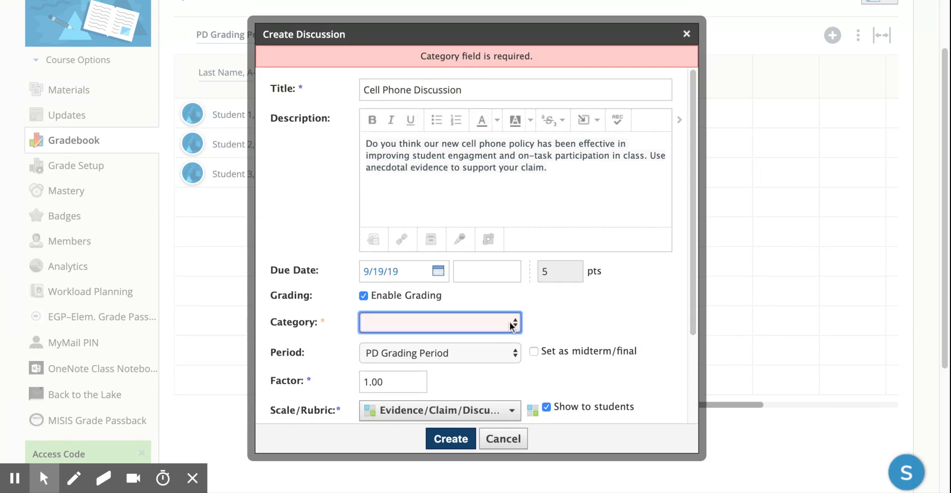
click(440, 322)
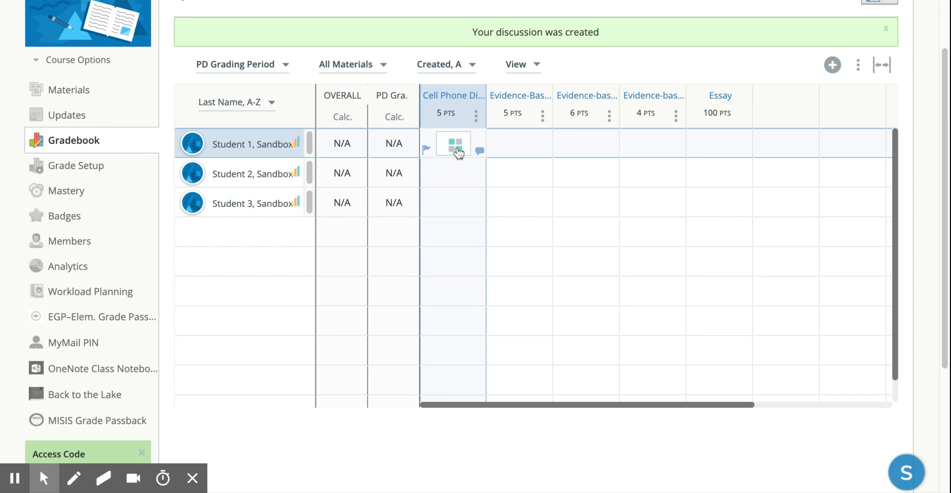
mouse_move(457, 150)
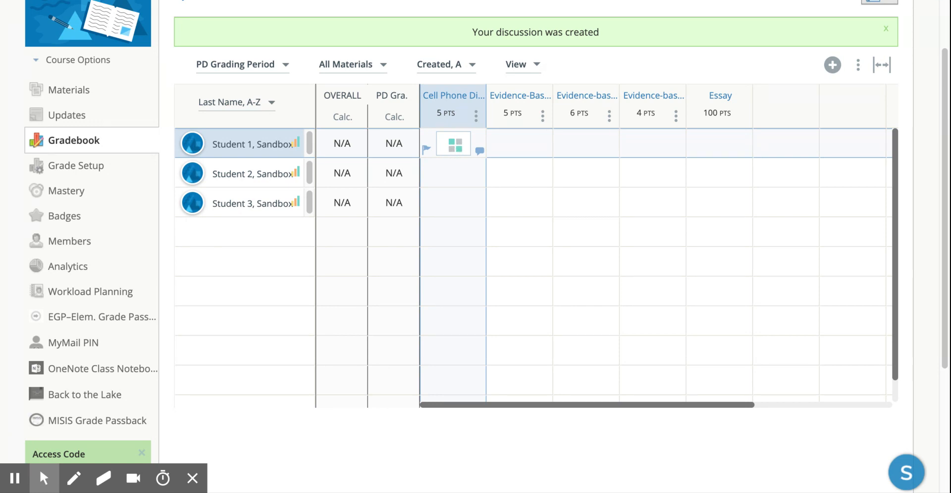
Step: Open the rubric grader for Sandbox Student 1's Cell Phone Discussion cell
click(453, 143)
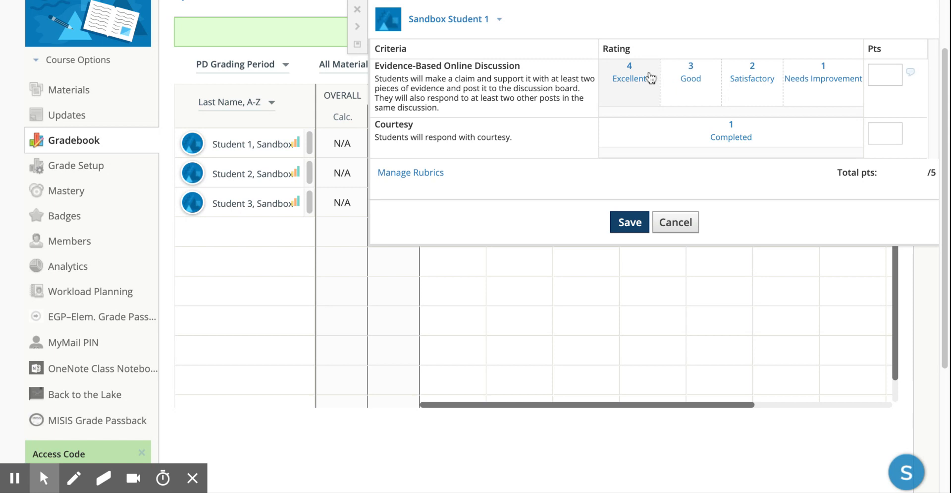
mouse_move(773, 110)
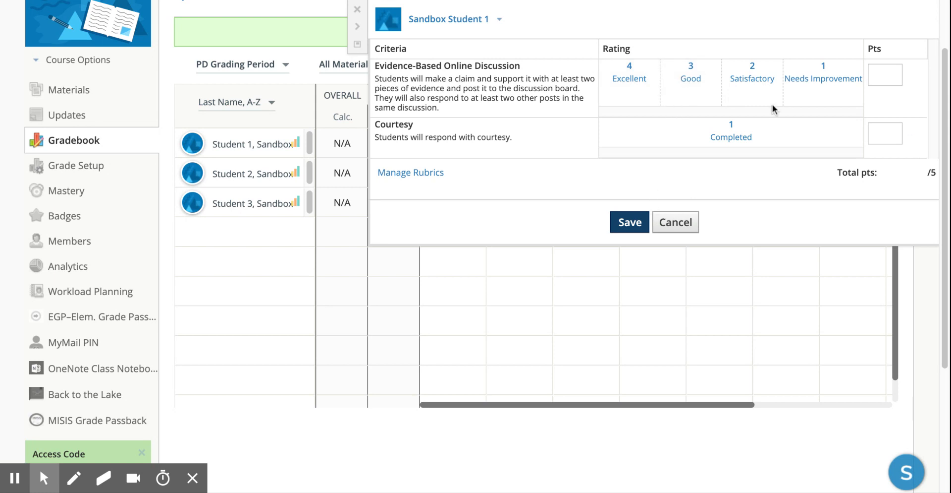
Step: Dismiss Sandbox Student 1's rubric panel, leaving the discussion ungraded
click(629, 222)
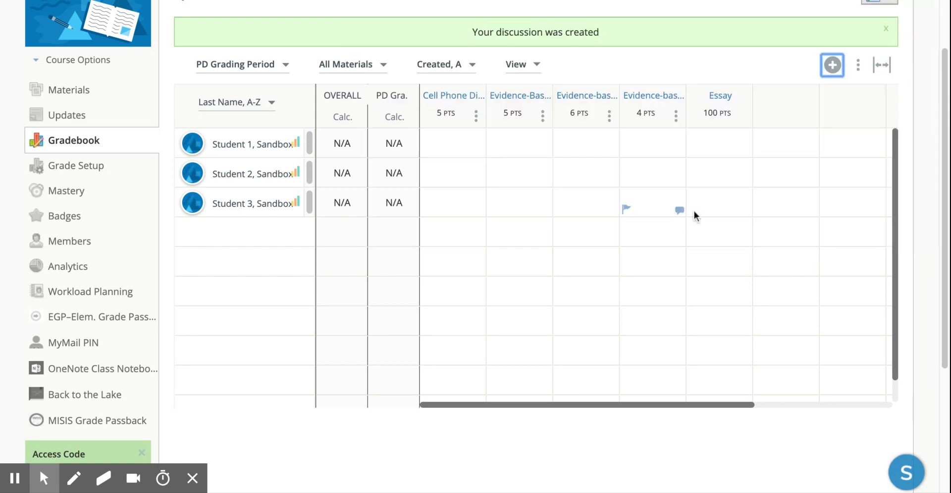
mouse_move(760, 58)
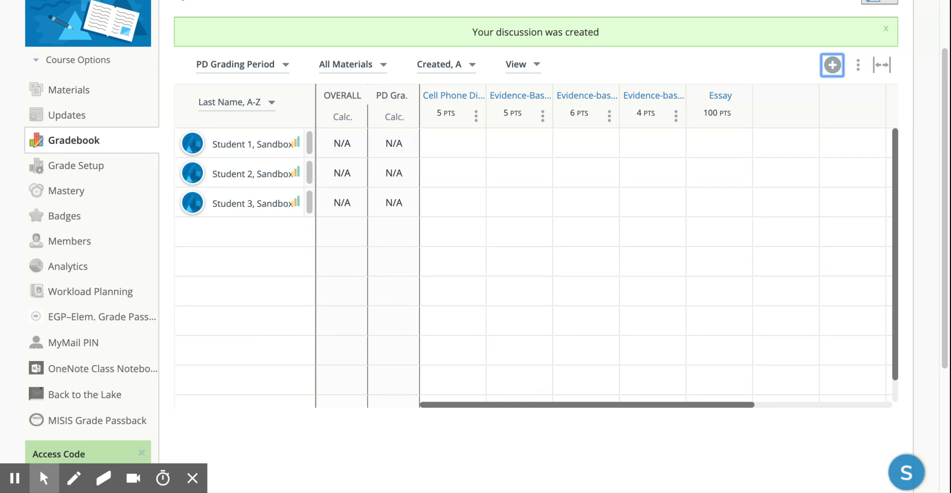
mouse_move(723, 20)
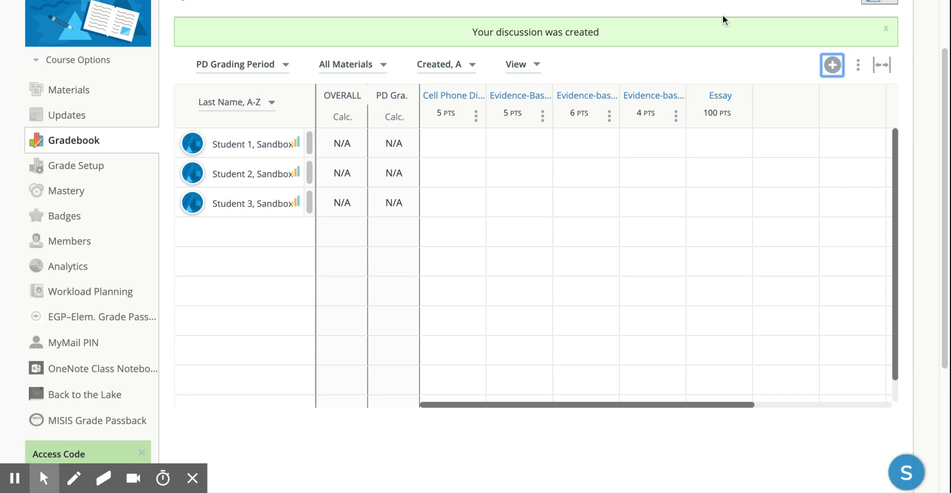